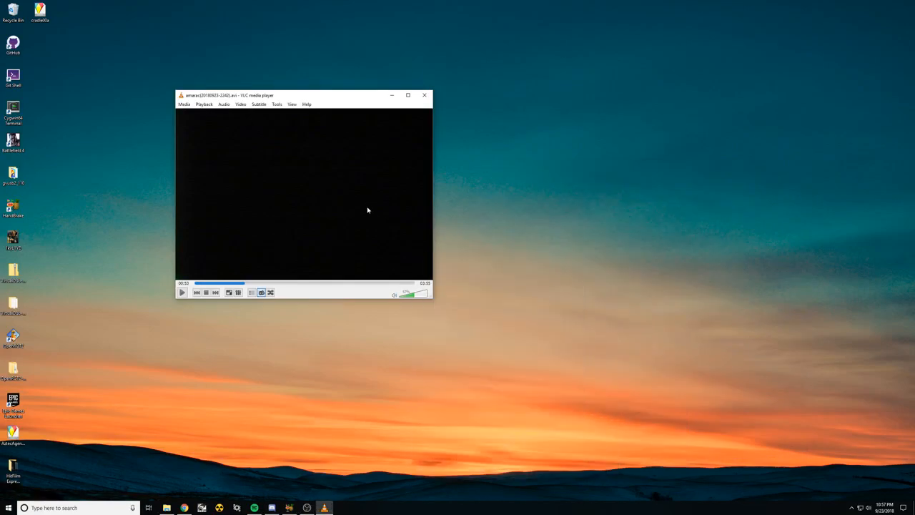
pyautogui.moveTo(352, 224)
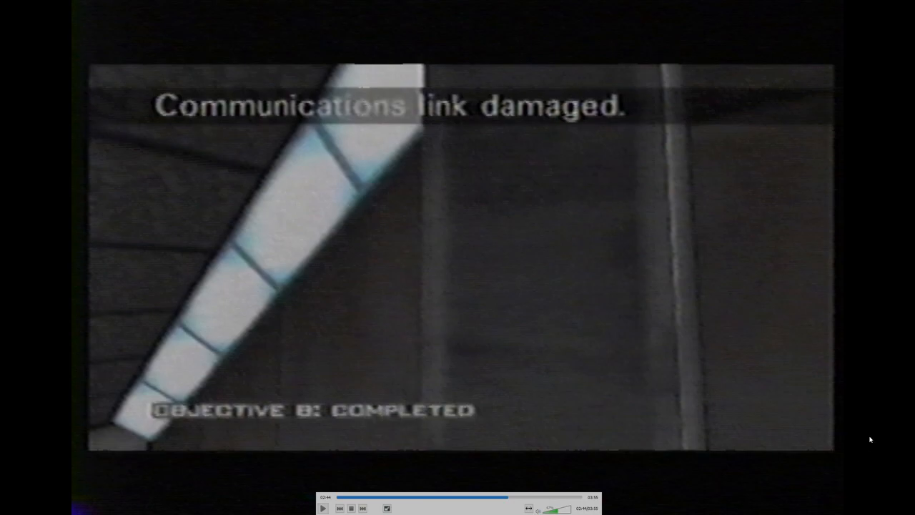
pyautogui.moveTo(664, 325)
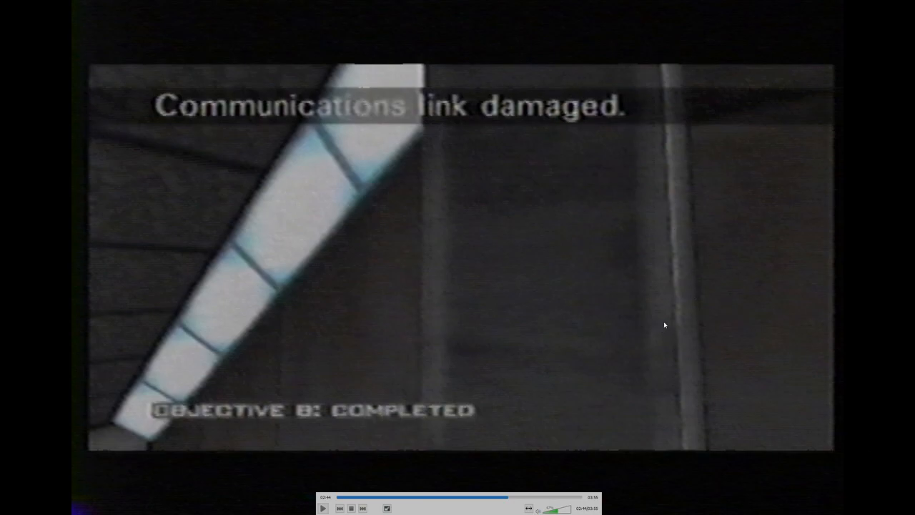
pyautogui.moveTo(717, 349)
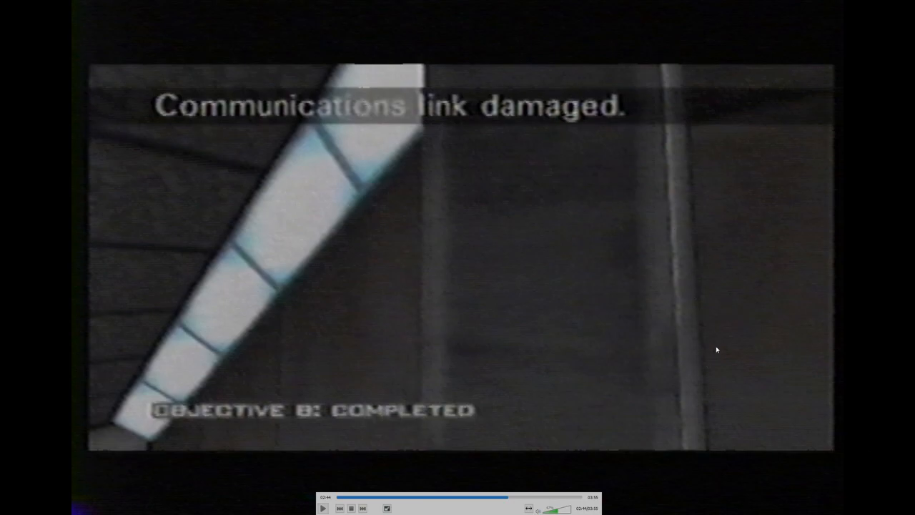